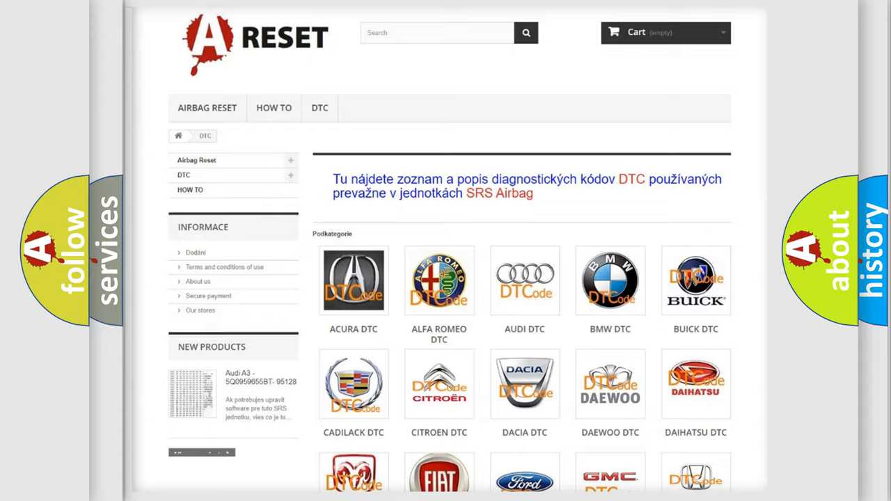
Open the Dodge DTC code list from the category page and scroll to its footer.
{"action": "scroll", "scroll_direction": "down", "scroll_amount": 3}
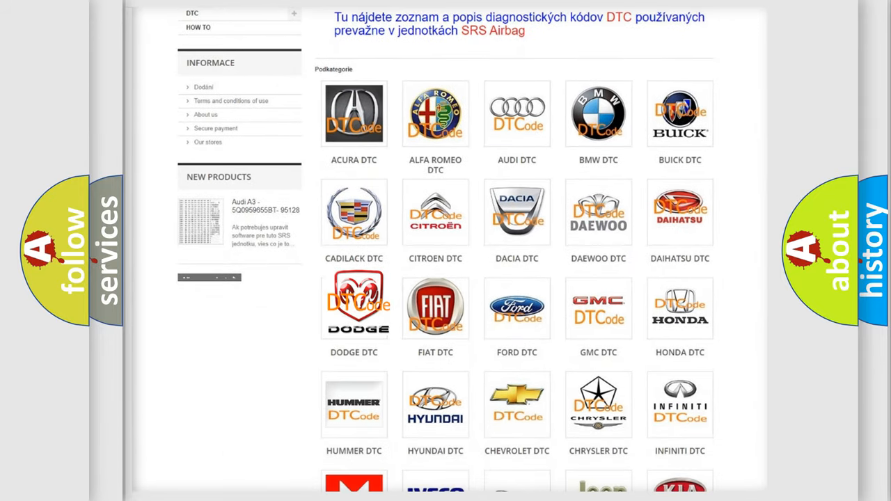
{"action": "left_click", "coordinate": [354, 307]}
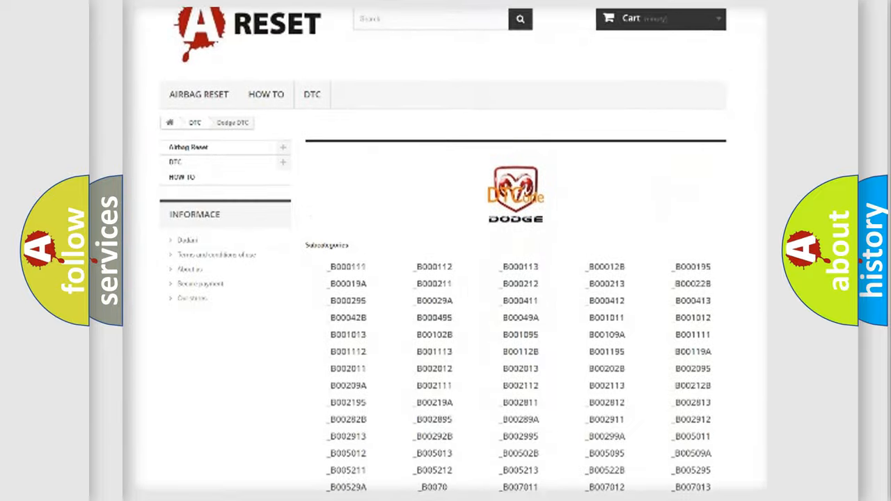
{"action": "scroll", "scroll_direction": "down", "scroll_amount": 3}
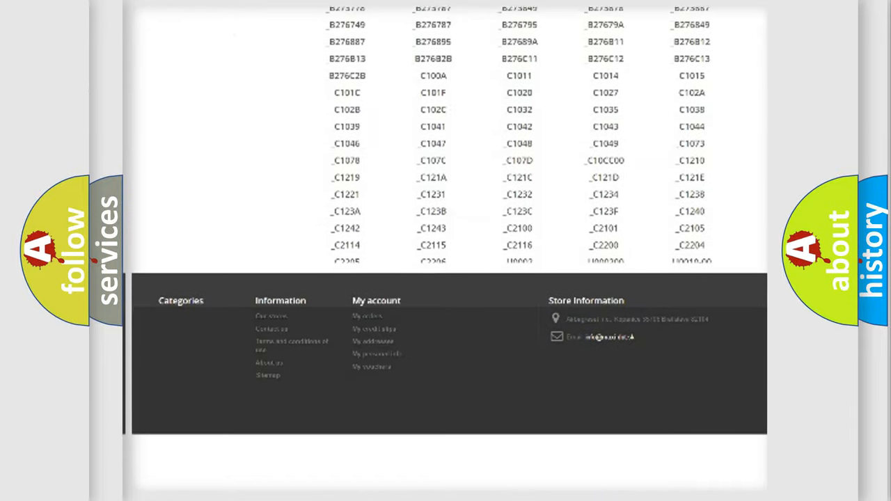